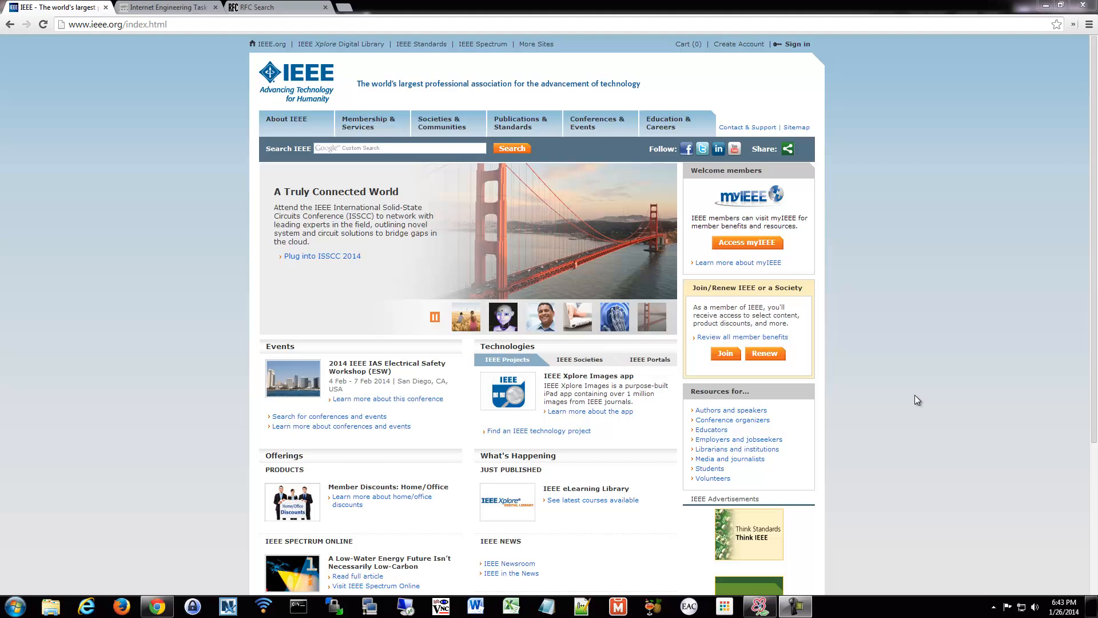
Step: Switch to the Internet Engineering Task Force tab to show the IETF home page
{"action": "left_click", "coordinate": [168, 7]}
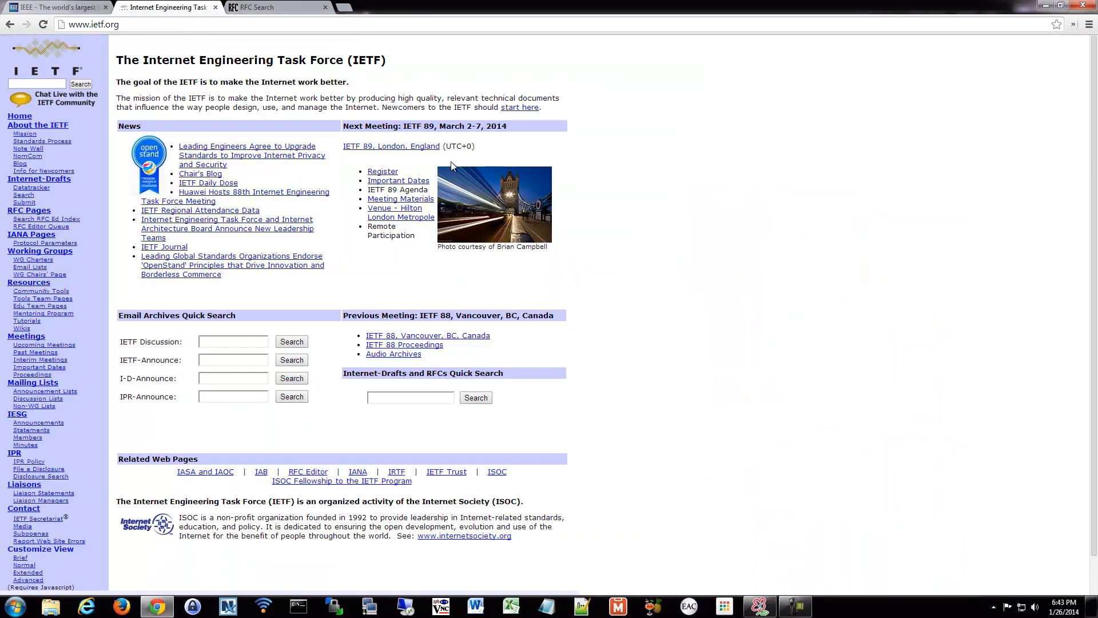
{"action": "mouse_move", "coordinate": [869, 189]}
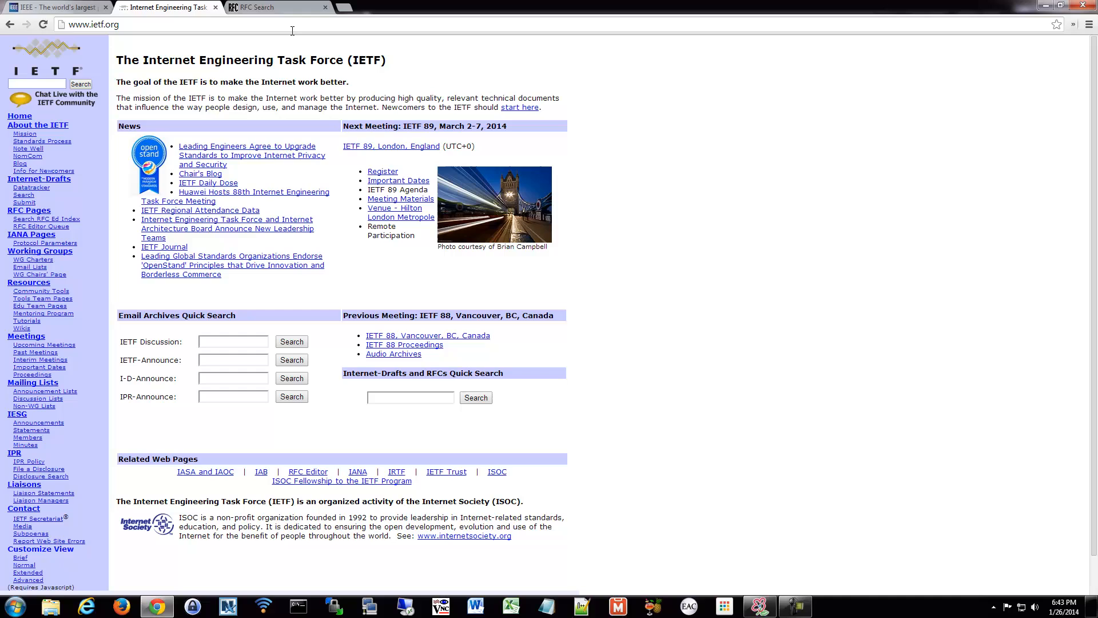
Step: Switch to the RFC Search tab to show the empty RFC Editor search form
{"action": "left_click", "coordinate": [266, 7]}
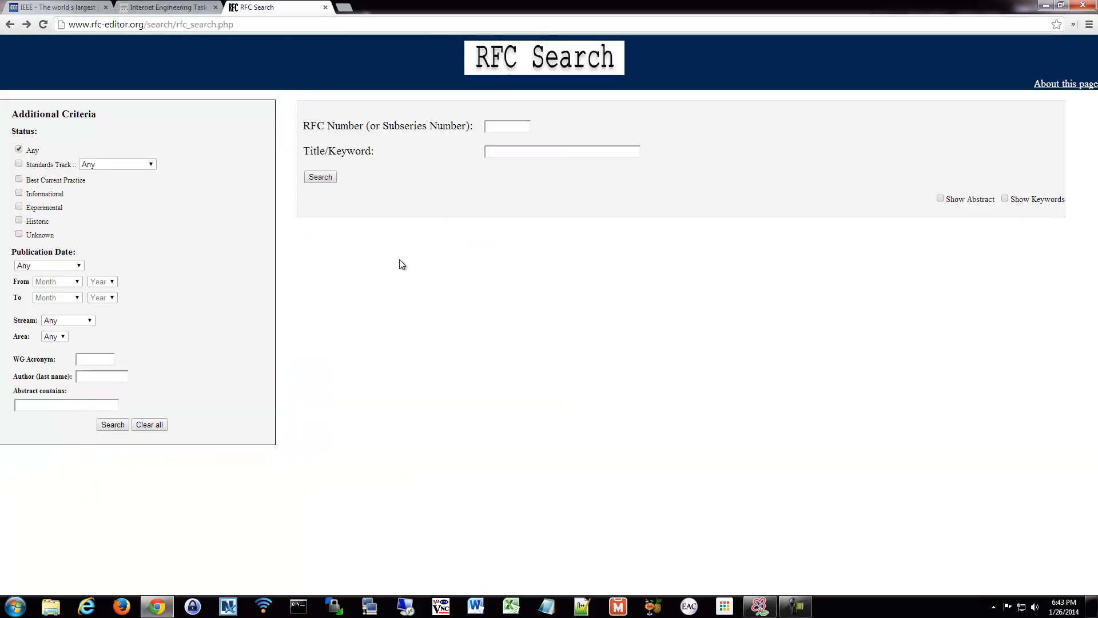
{"action": "mouse_move", "coordinate": [469, 213]}
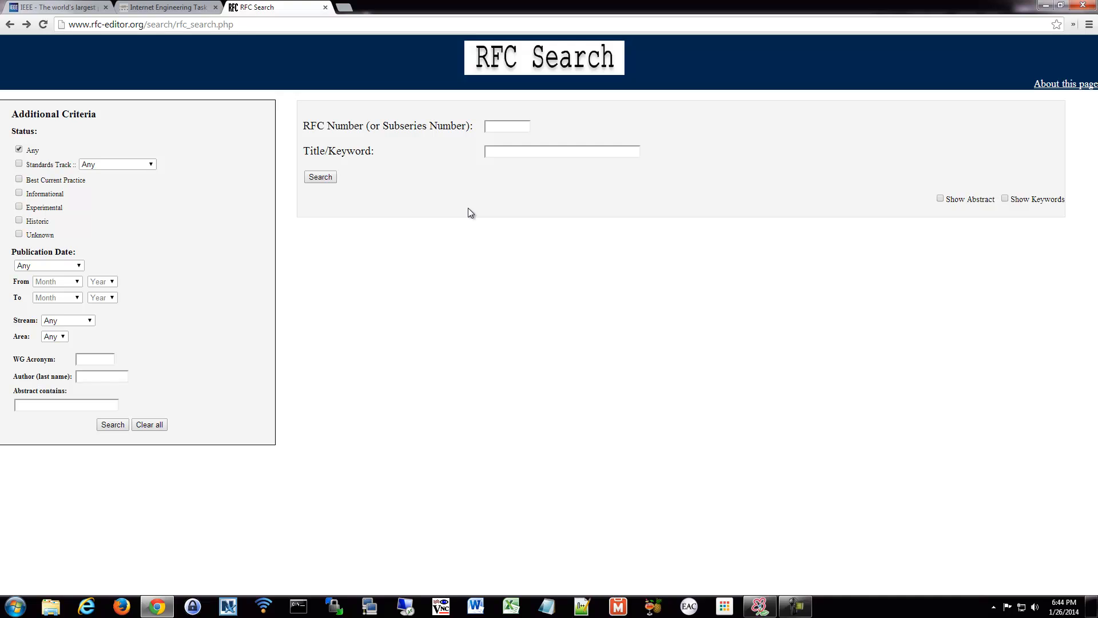
Step: Search by RFC number 1918 and select the 1996 year in its result row
{"action": "left_click", "coordinate": [506, 126]}
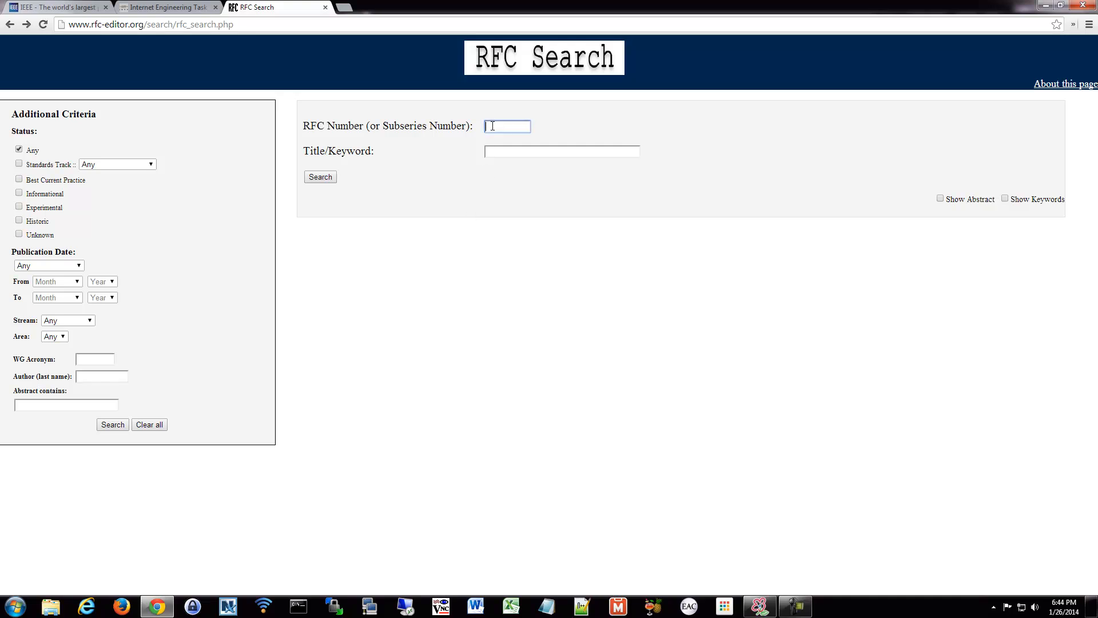
{"action": "type", "text": "1918"}
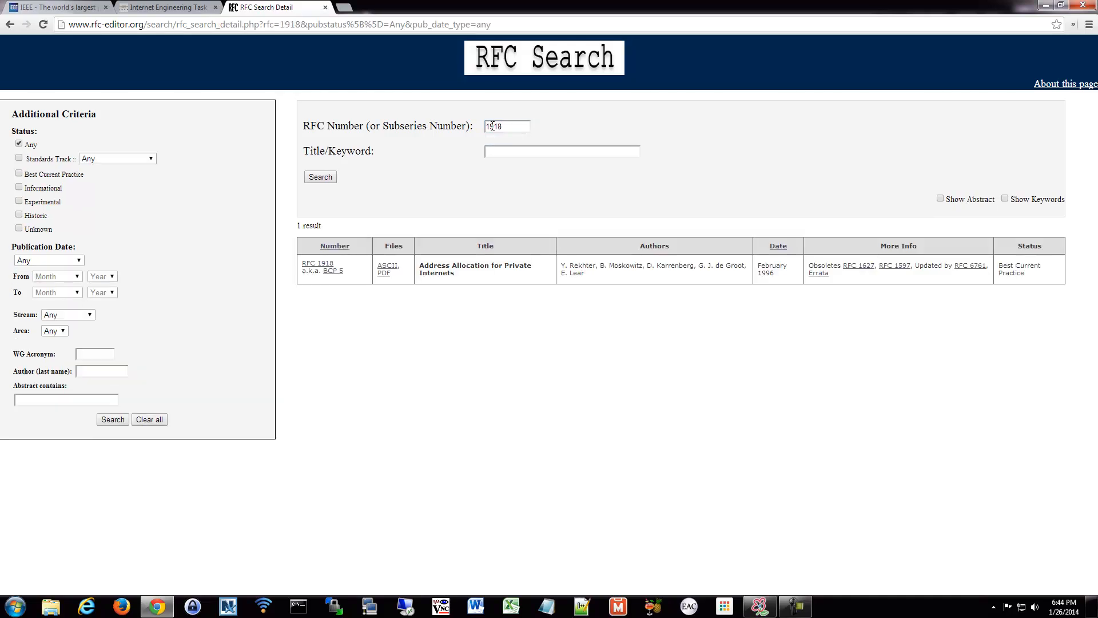
{"action": "double_click", "coordinate": [457, 265]}
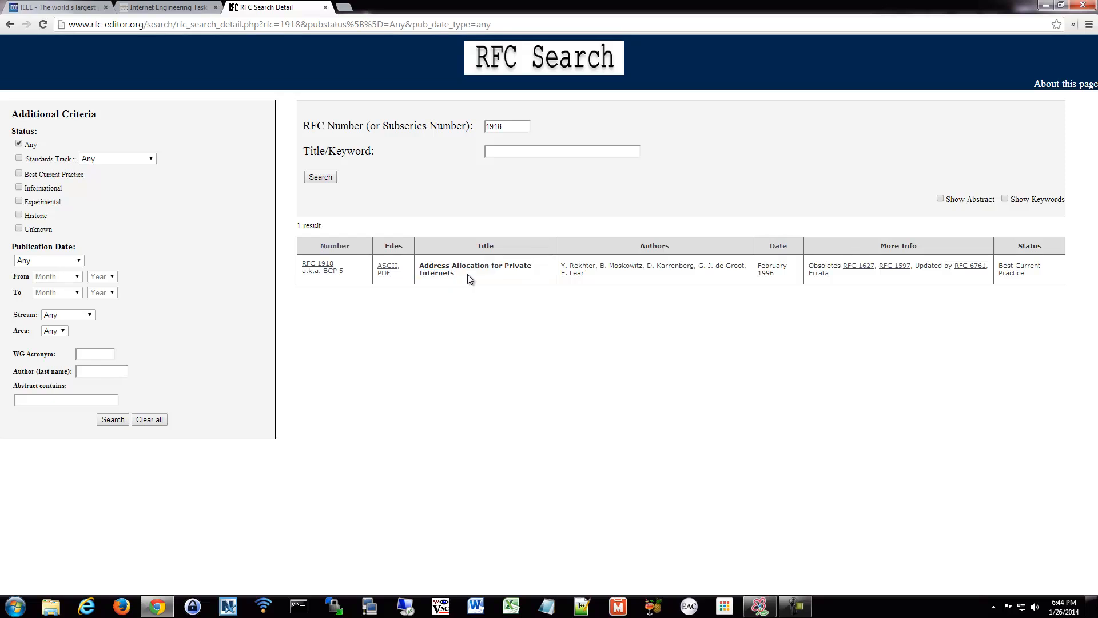
{"action": "double_click", "coordinate": [765, 272]}
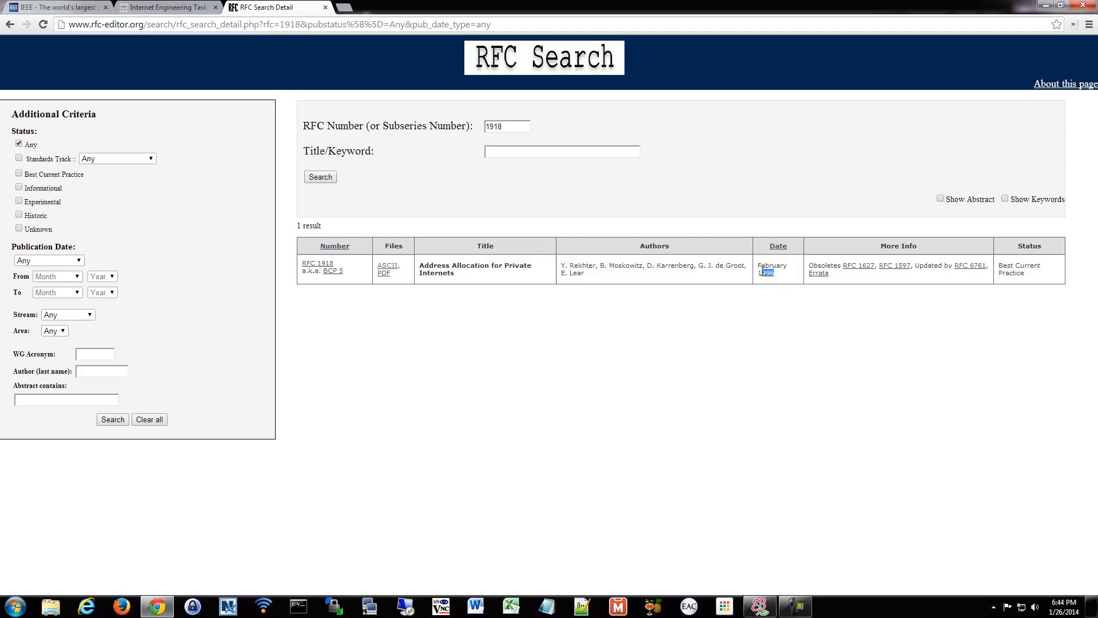
{"action": "mouse_move", "coordinate": [592, 280]}
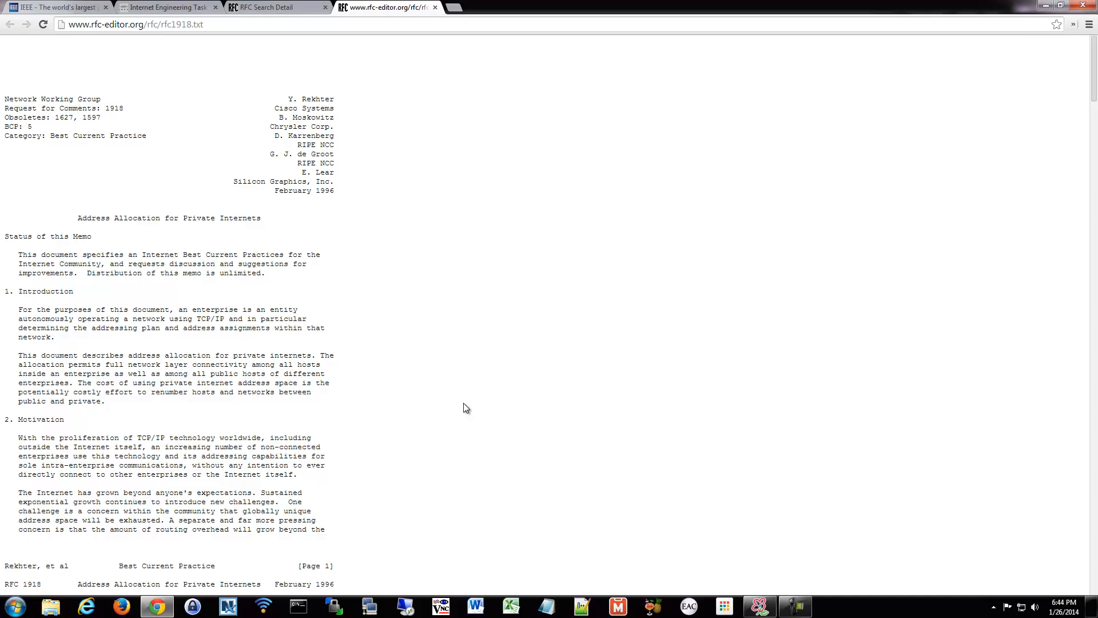
{"action": "scroll", "scroll_direction": "down", "scroll_amount": 3}
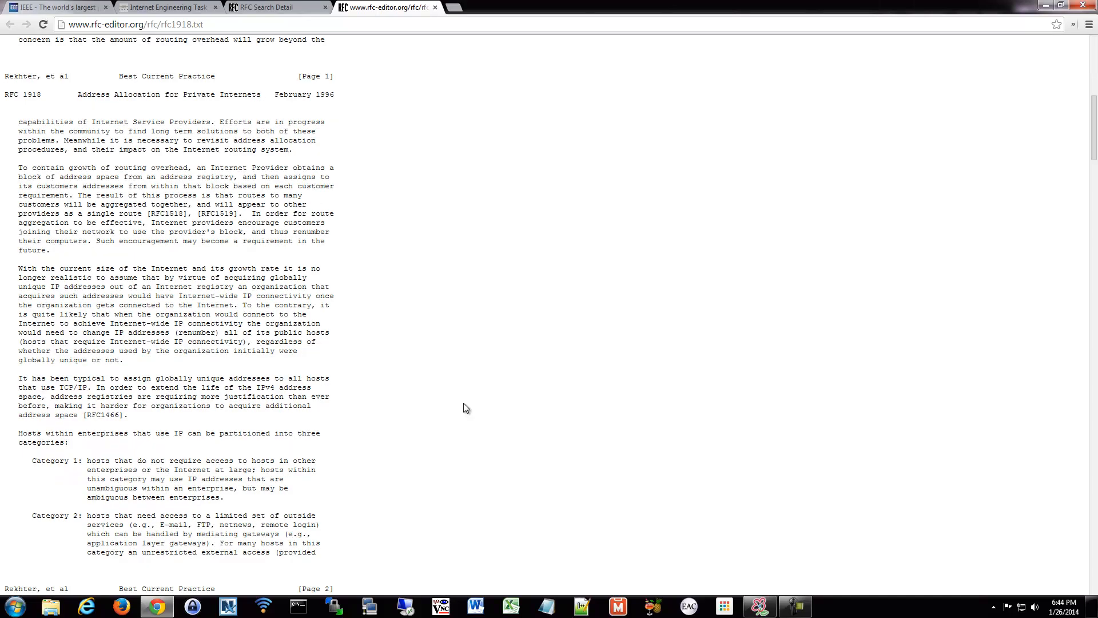
{"action": "scroll", "scroll_direction": "up", "scroll_amount": 3}
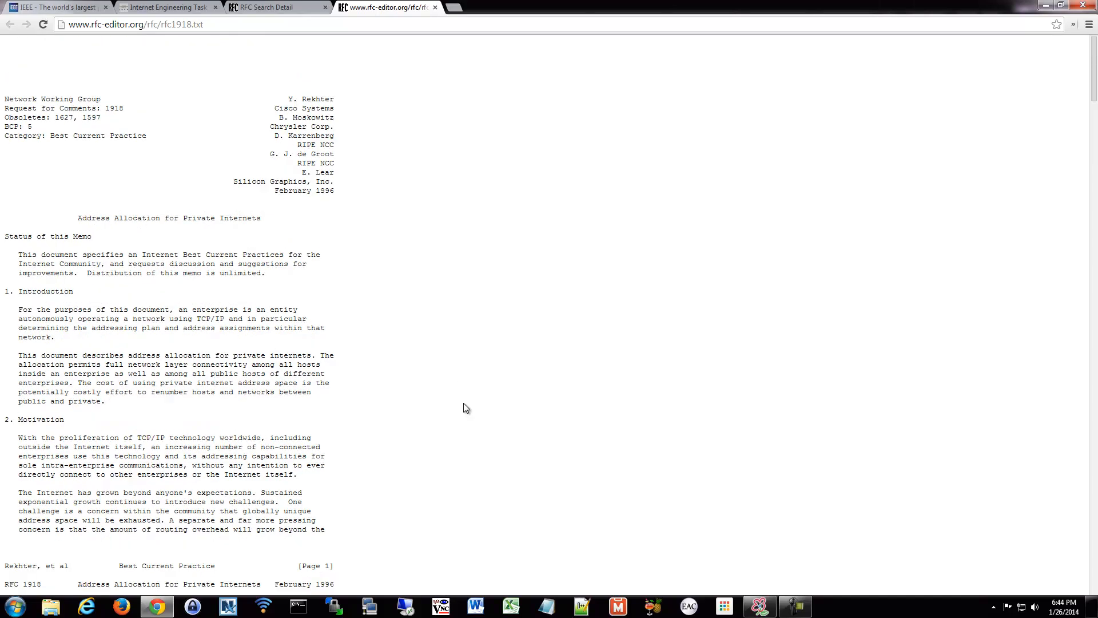
{"action": "scroll", "scroll_direction": "down", "scroll_amount": 3}
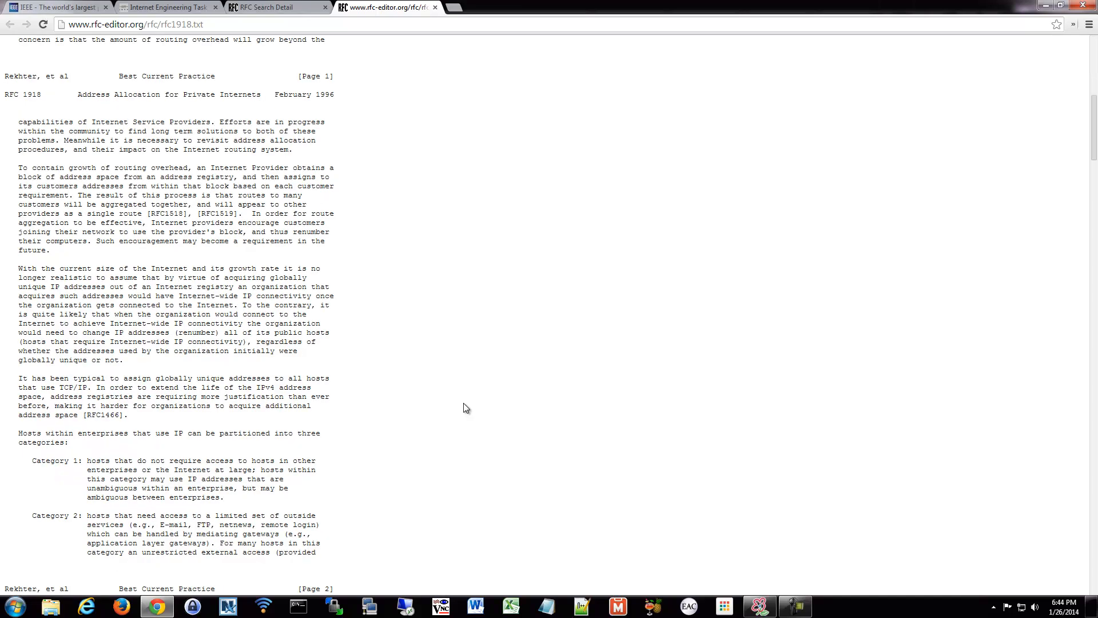
{"action": "scroll", "scroll_direction": "down", "scroll_amount": 3}
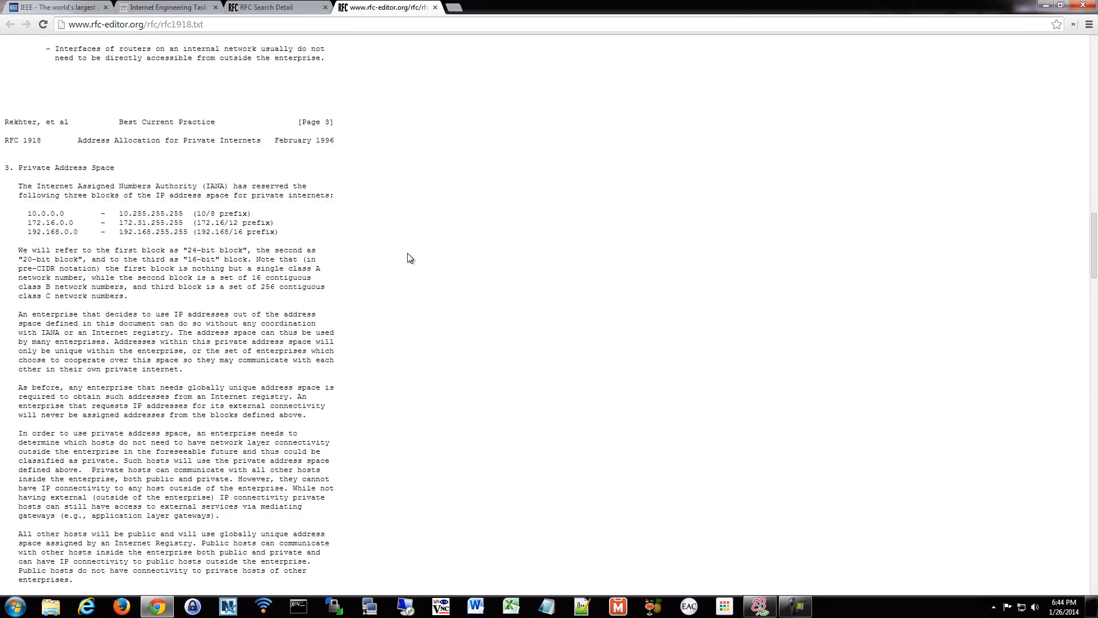
{"action": "scroll", "scroll_direction": "down", "scroll_amount": 3}
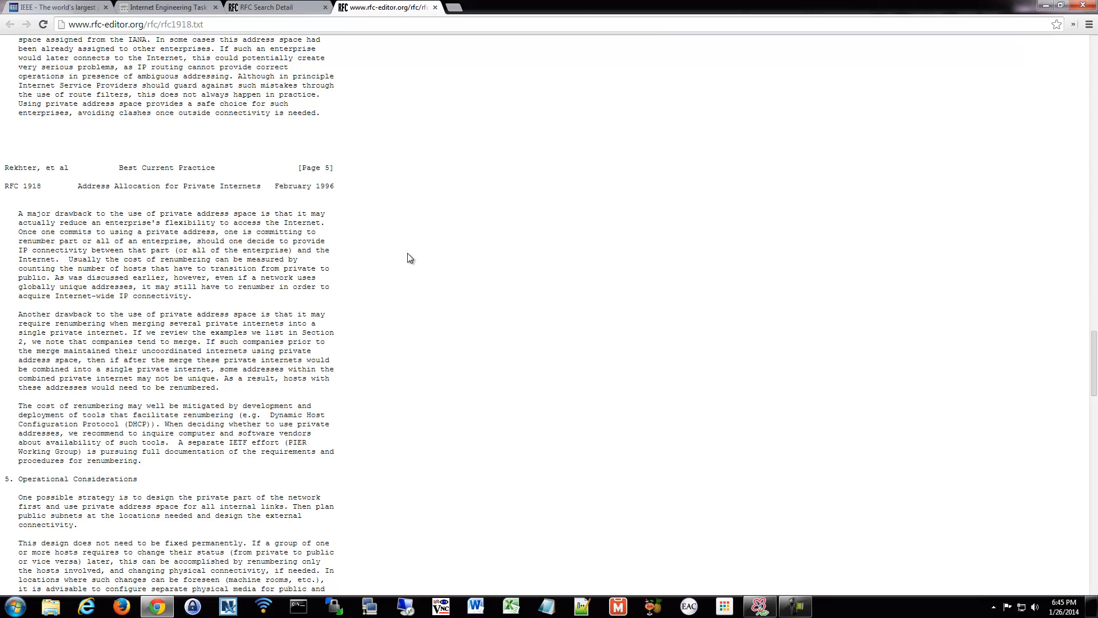
{"action": "scroll", "scroll_direction": "down", "scroll_amount": 3}
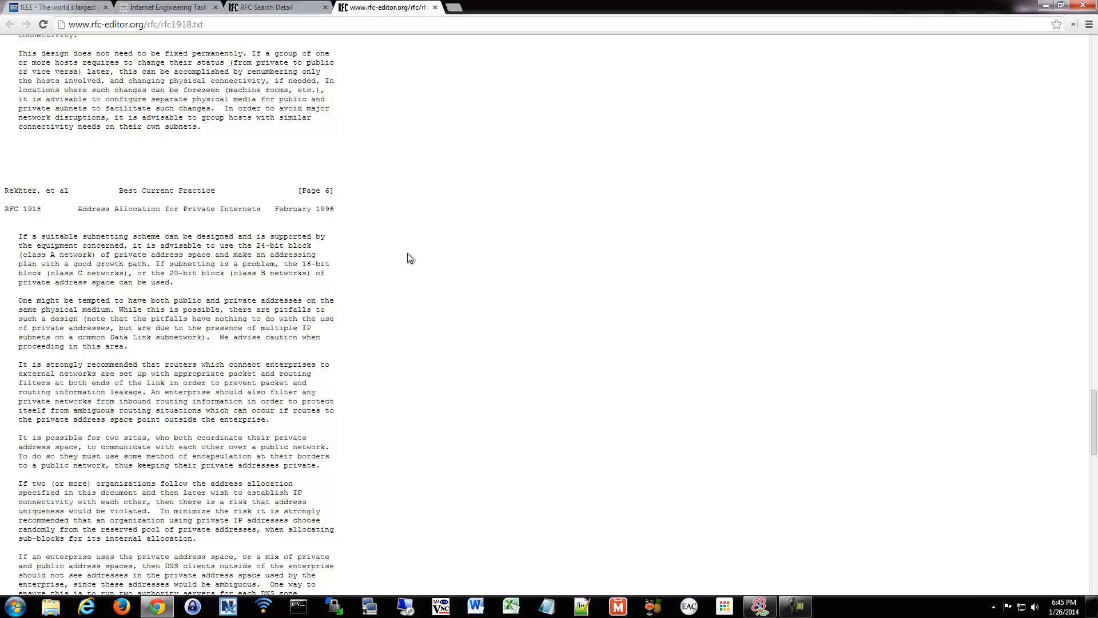
{"action": "scroll", "scroll_direction": "down", "scroll_amount": 3}
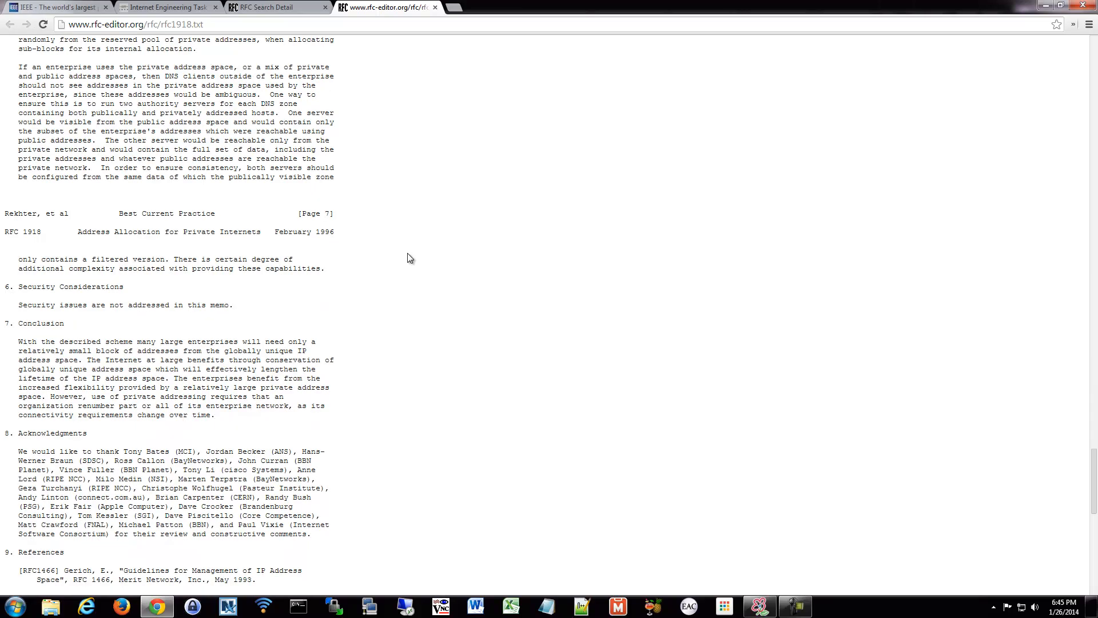
{"action": "scroll", "scroll_direction": "down", "scroll_amount": 3}
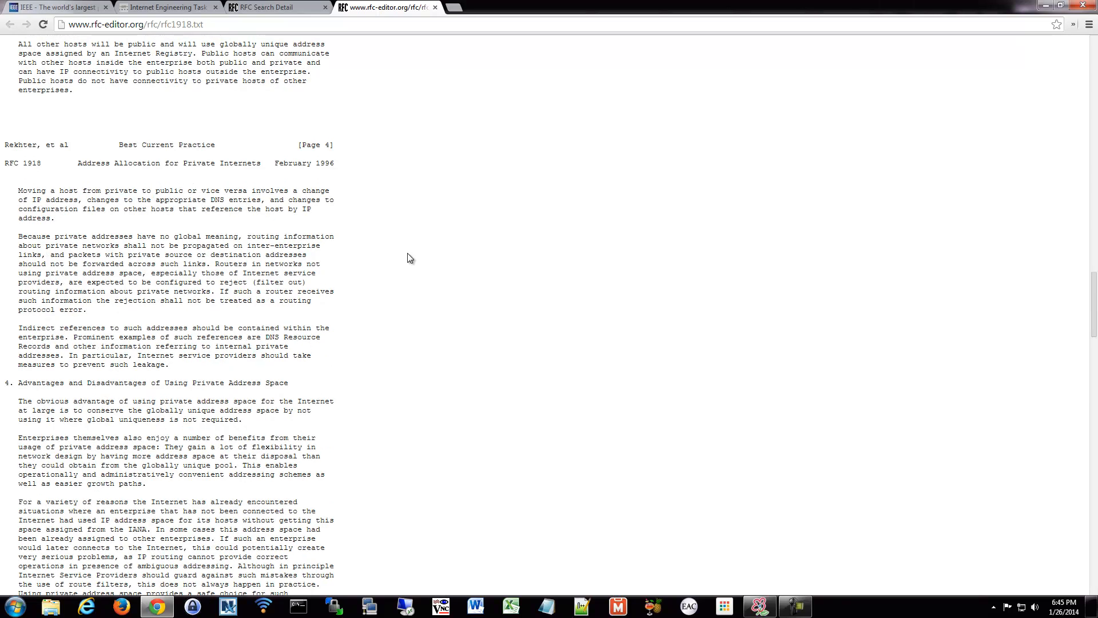
{"action": "scroll", "scroll_direction": "up", "scroll_amount": 3}
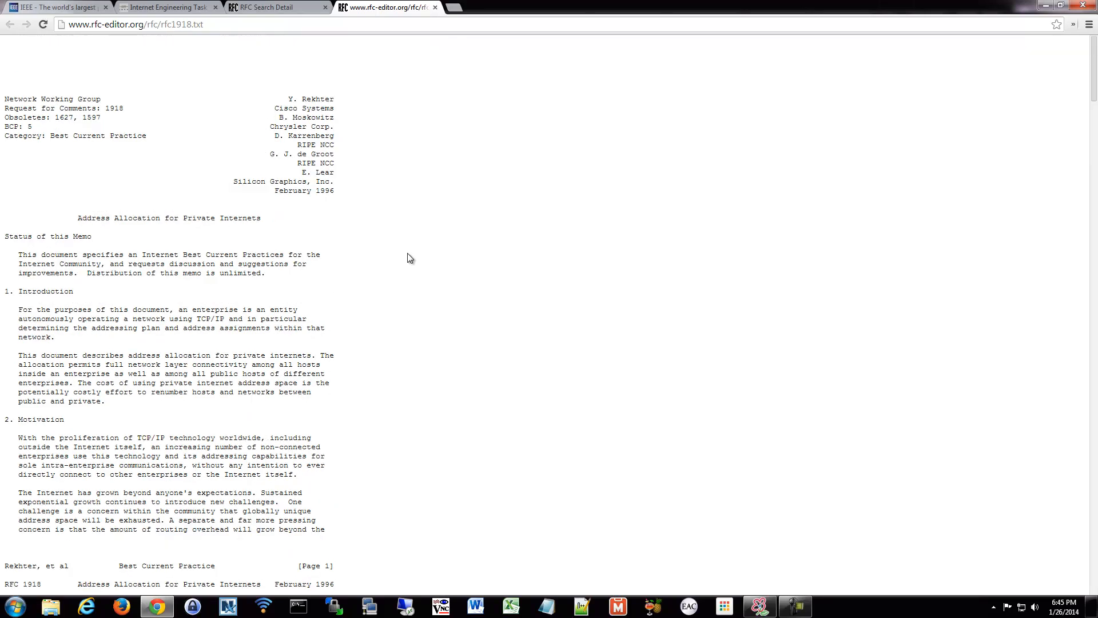
{"action": "scroll", "scroll_direction": "down", "scroll_amount": 3}
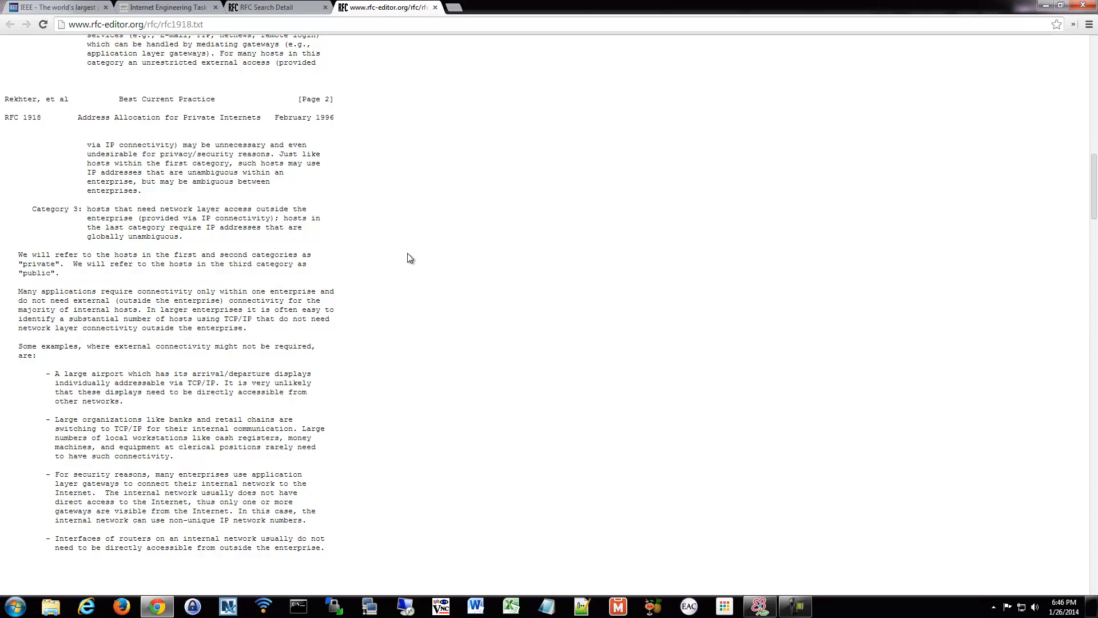
{"action": "mouse_move", "coordinate": [115, 425]}
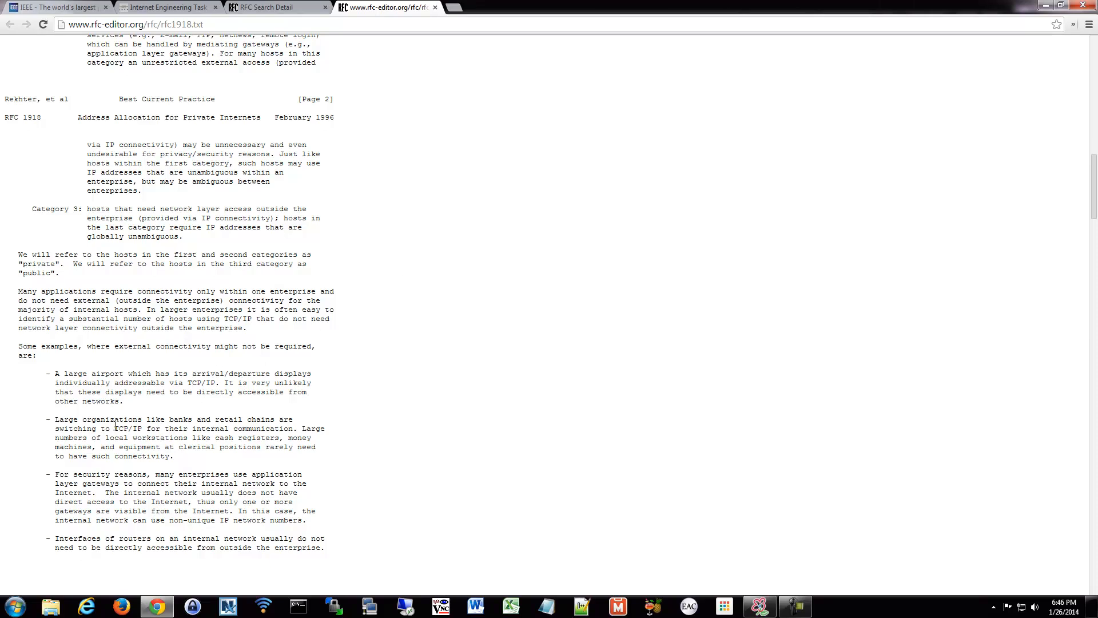
{"action": "double_click", "coordinate": [128, 428]}
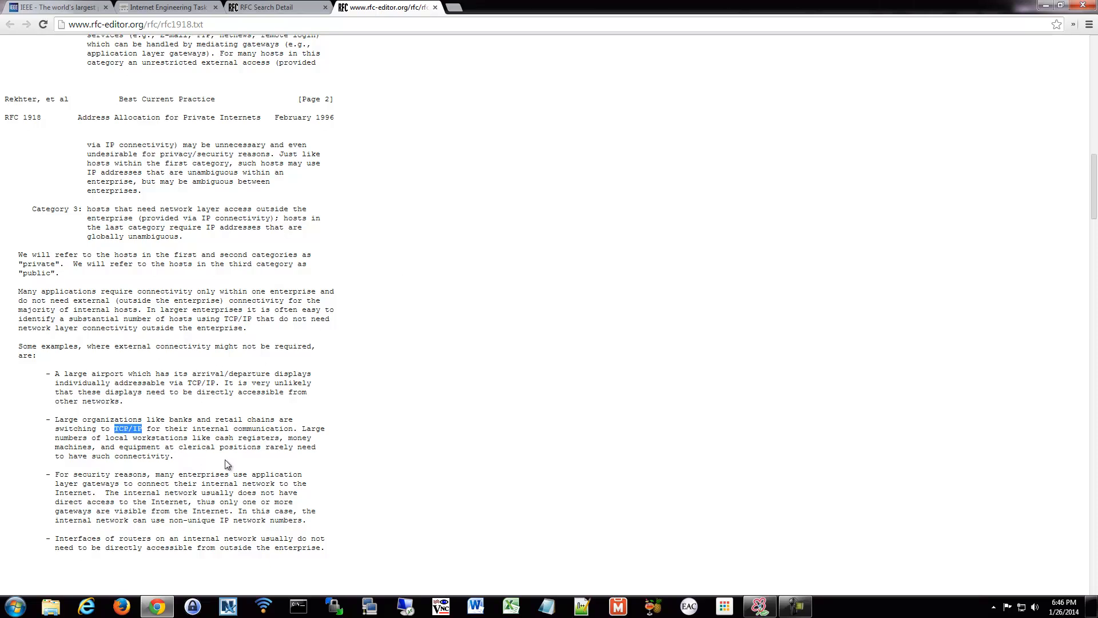